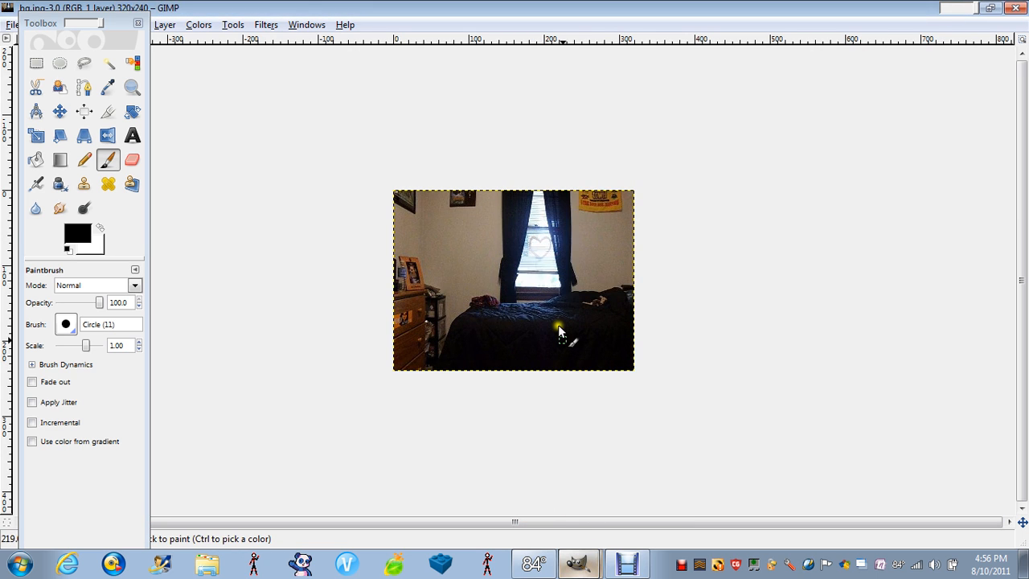
mouse_move(546, 368)
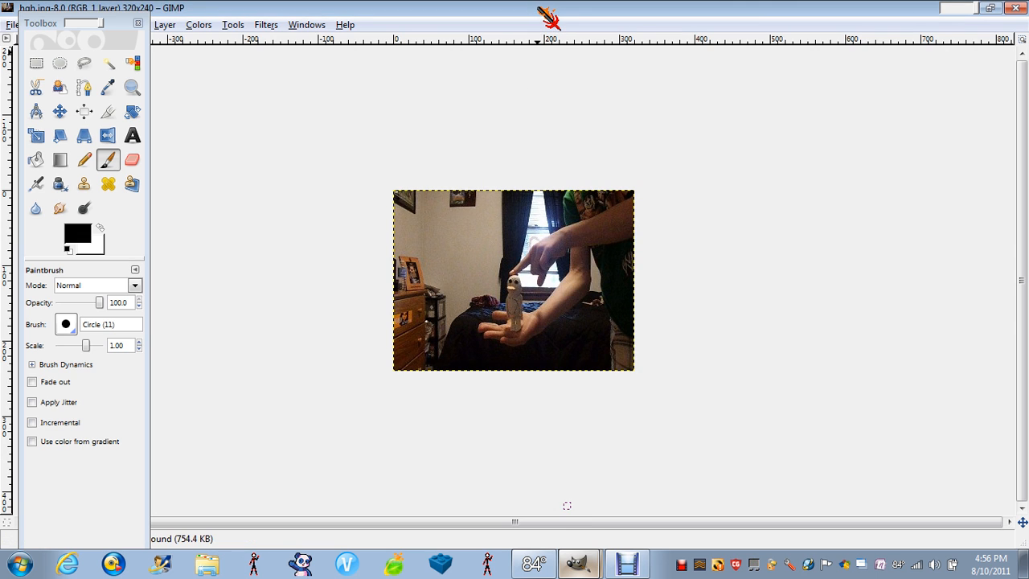
mouse_move(540, 266)
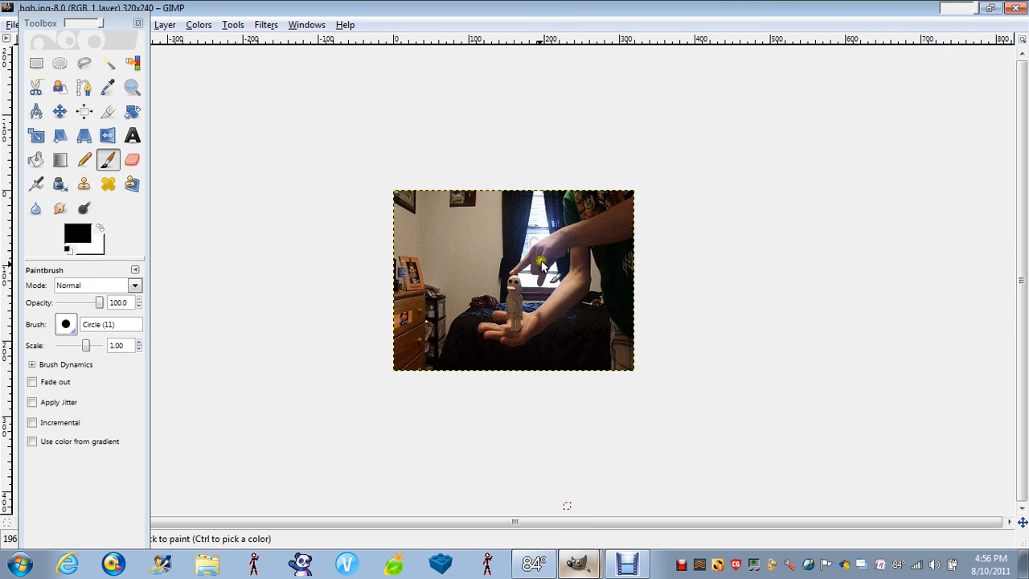
mouse_move(544, 308)
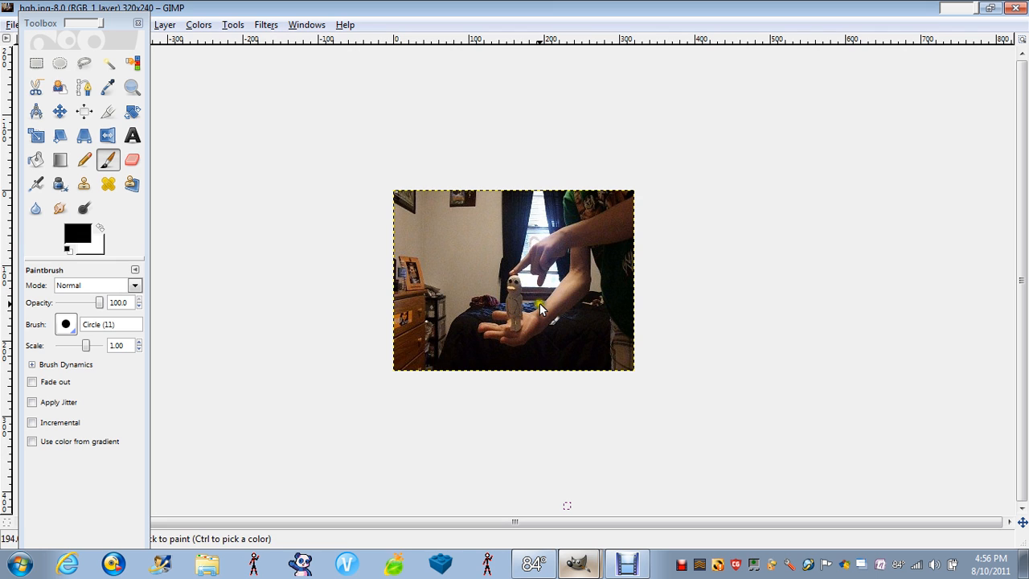
mouse_move(280, 166)
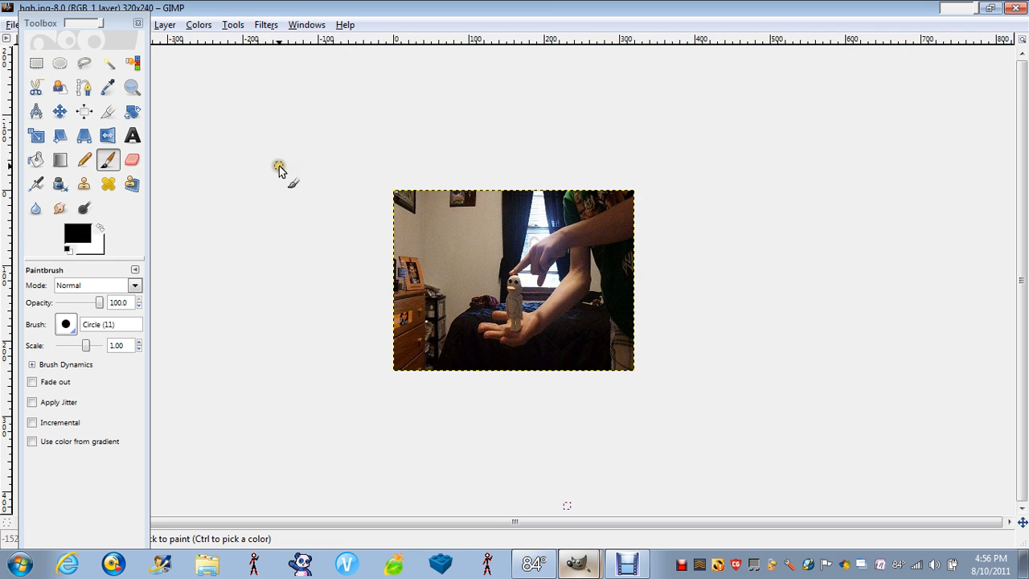
- Outline the small bottle on the open palm with a closed Free Select lasso
left_click(83, 65)
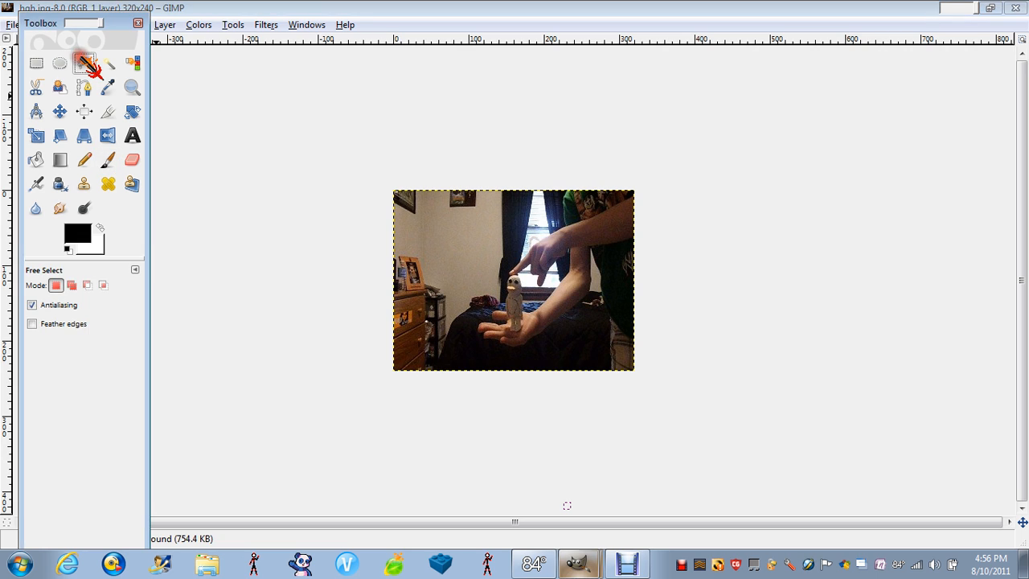
left_click(84, 64)
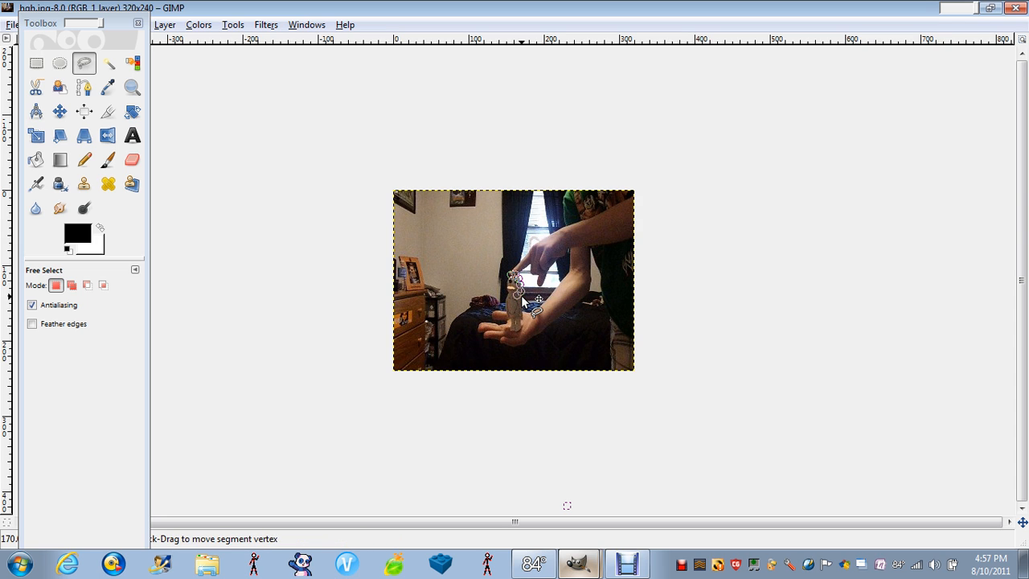
left_click(523, 299)
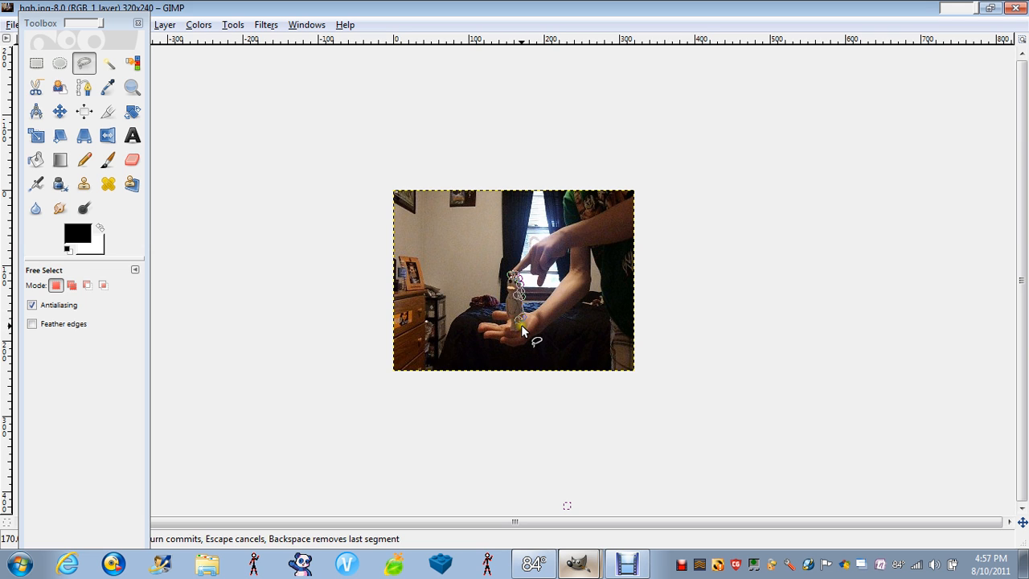
mouse_move(522, 328)
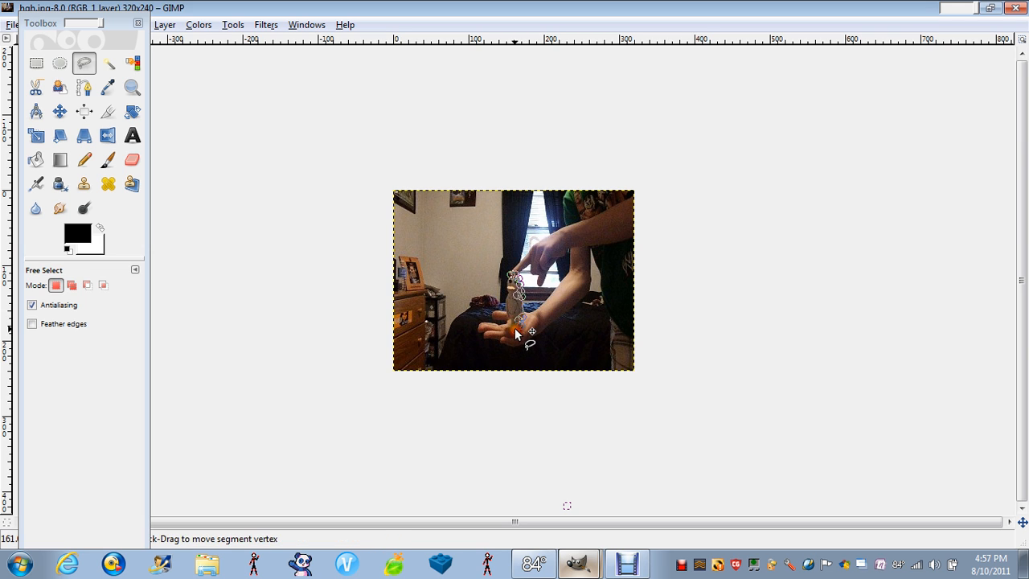
left_click(518, 328)
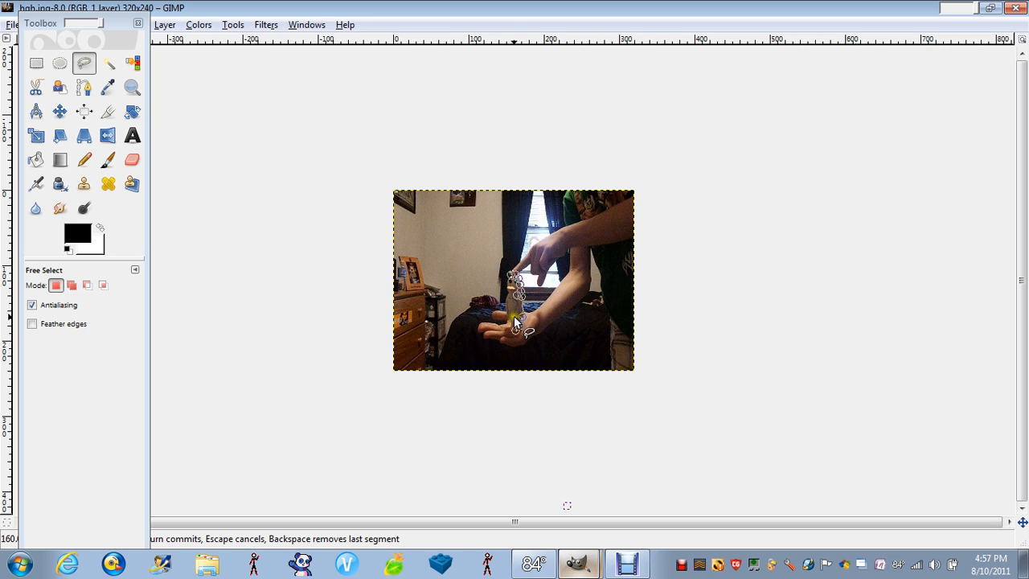
mouse_move(515, 330)
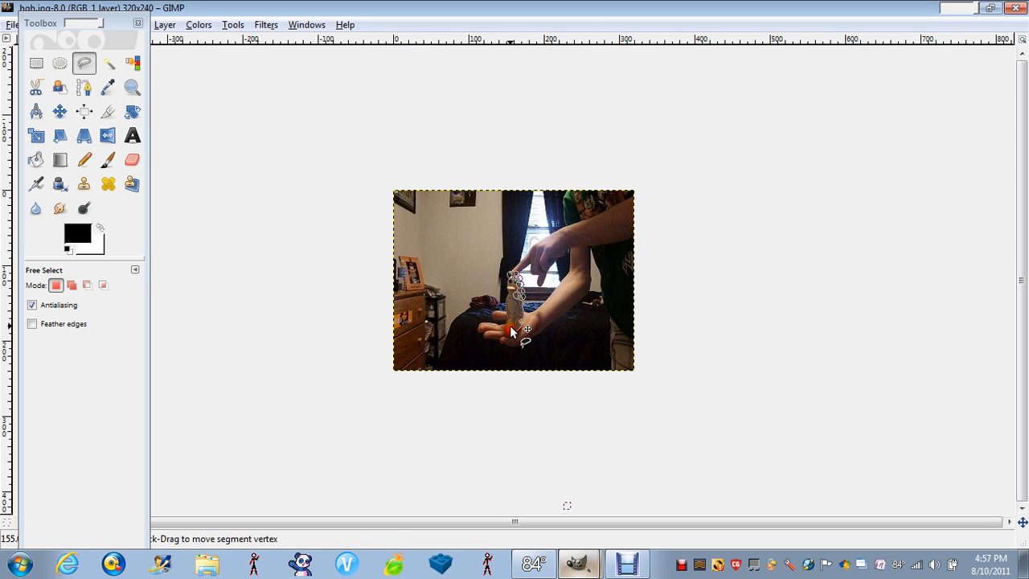
left_click(515, 331)
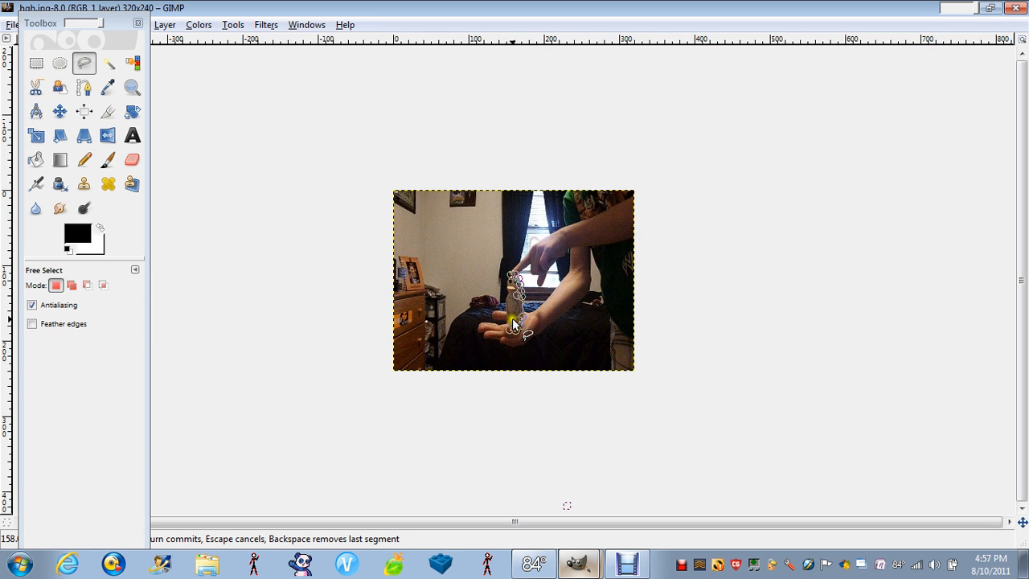
left_click(512, 322)
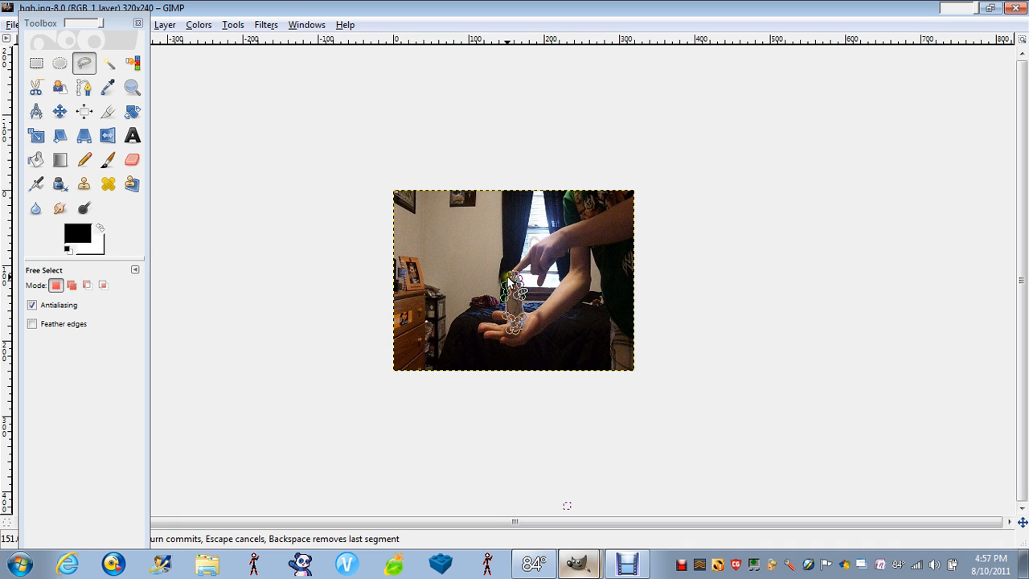
left_click(537, 267)
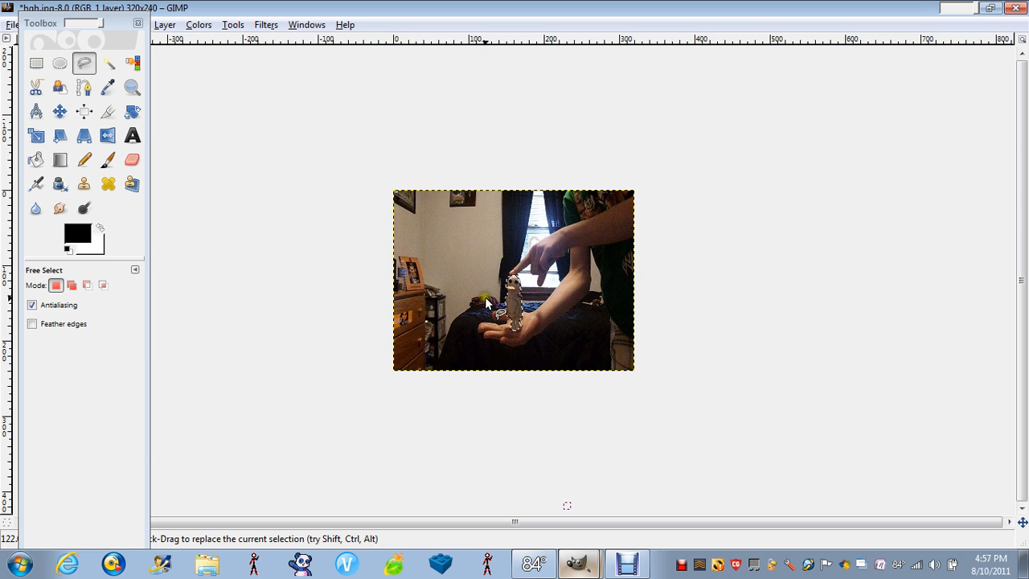
- Copy the selected bottle from the hand photo to the clipboard
key("ctrl+c")
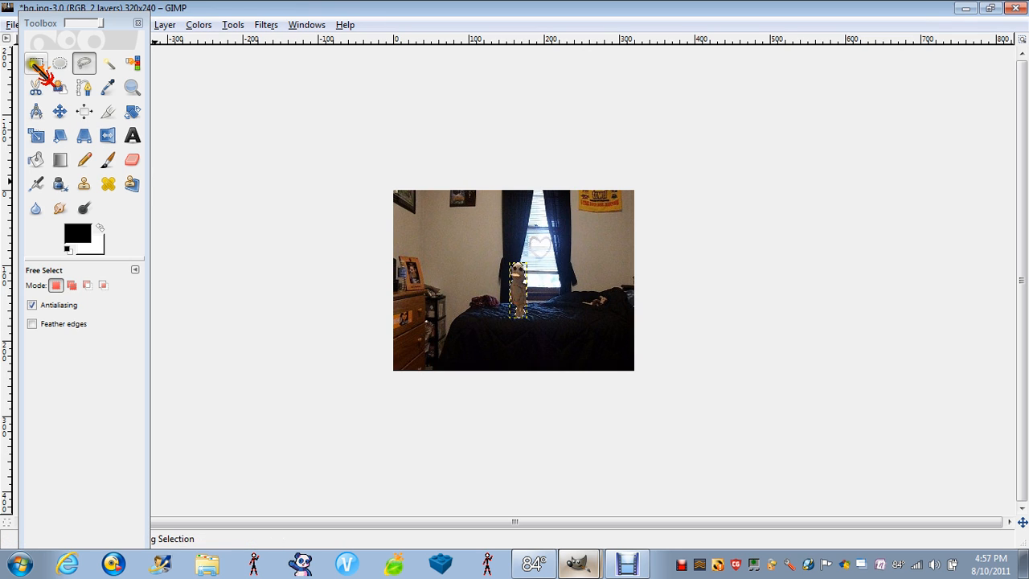
- Scale the floating bottle down to about 21 × 65 px and apply it
left_click(36, 135)
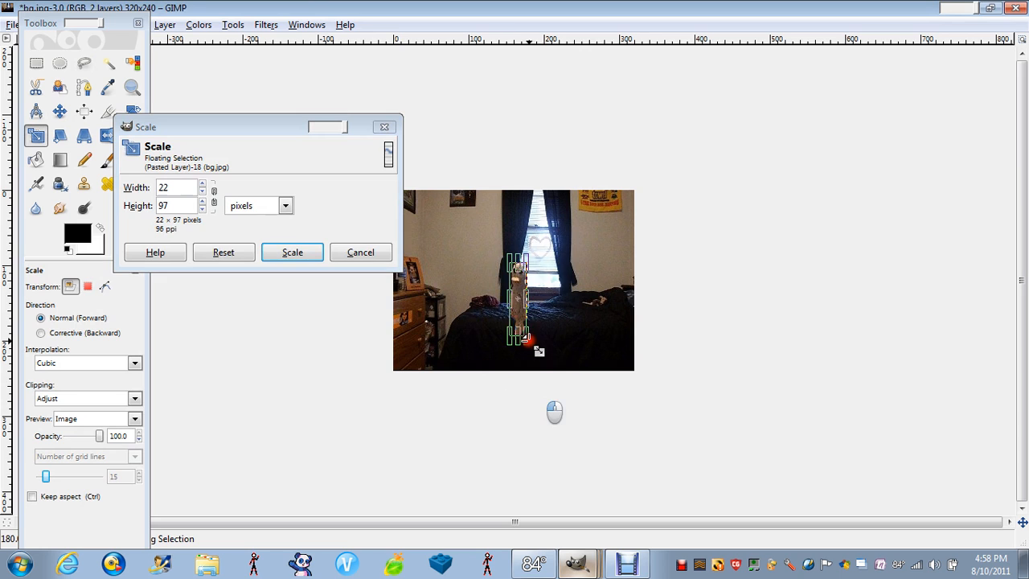
left_click_drag(525, 338, 627, 321)
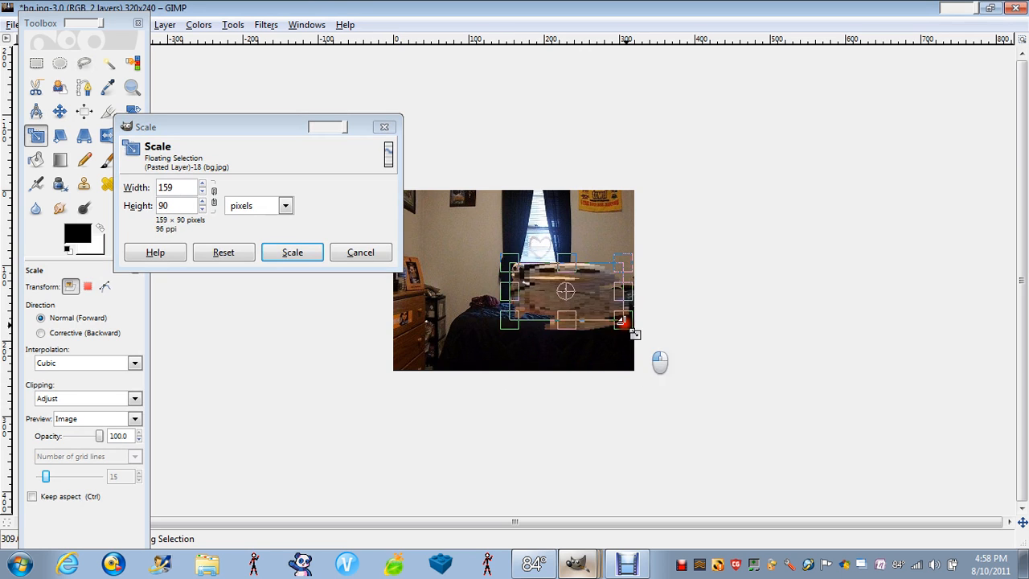
left_click_drag(625, 321, 522, 314)
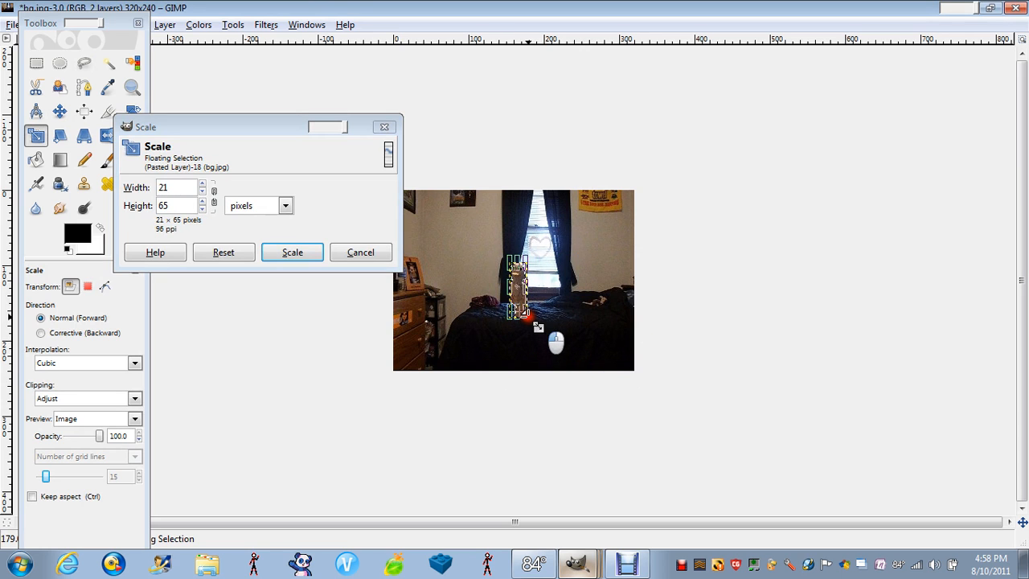
left_click(293, 251)
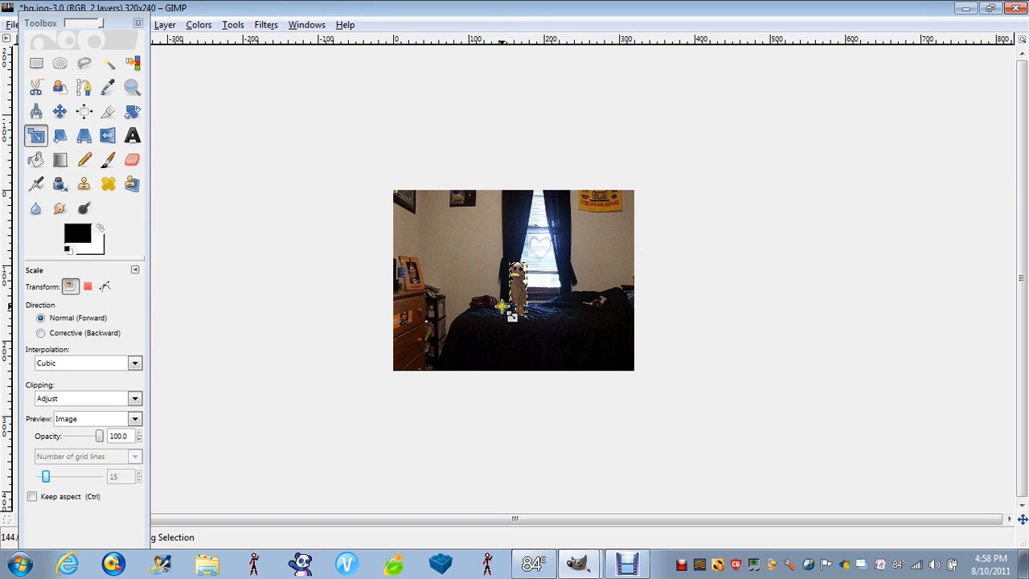
mouse_move(61, 159)
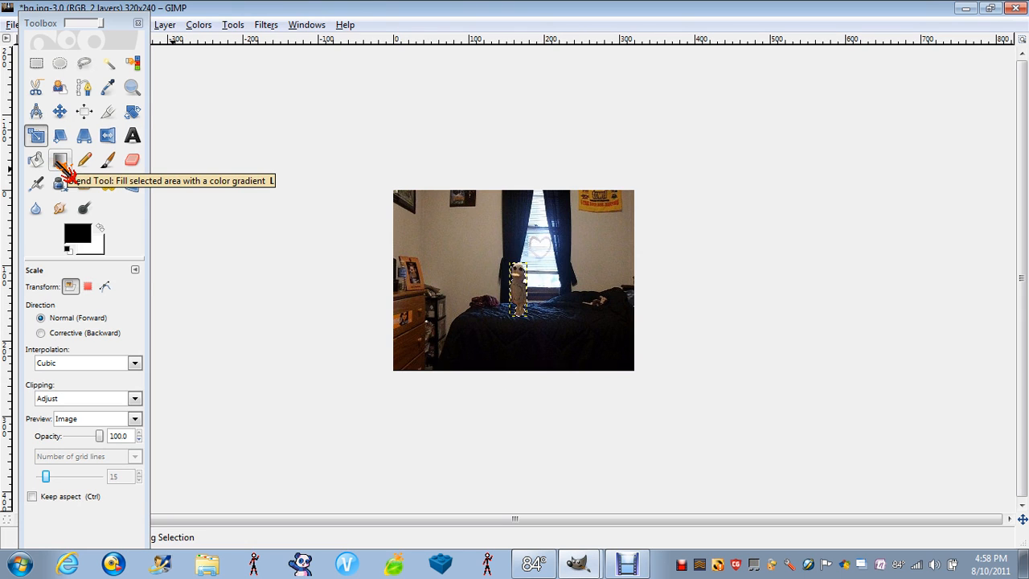
mouse_move(460, 277)
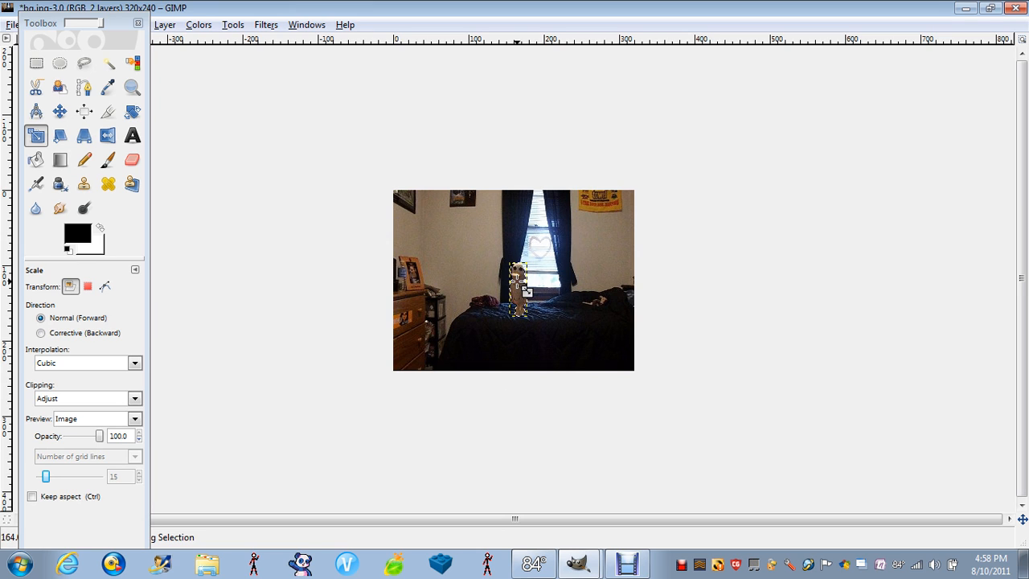
mouse_move(599, 248)
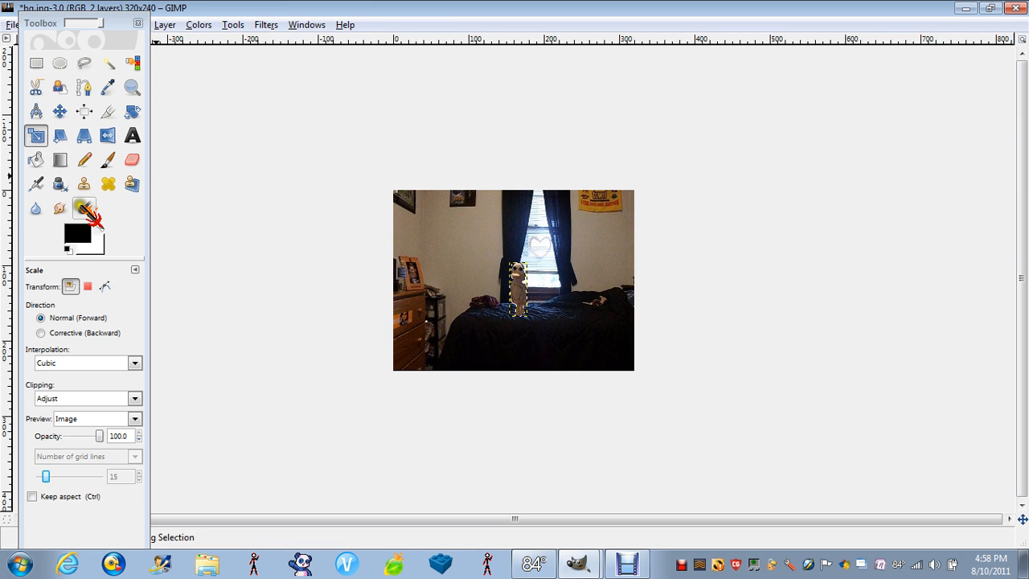
mouse_move(84, 207)
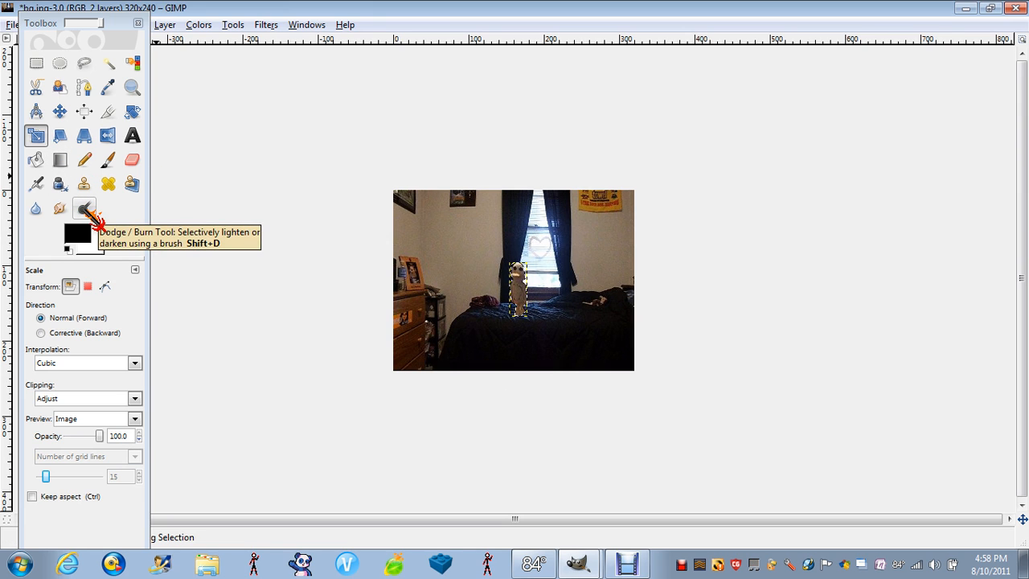
- Dodge the pasted bottle brighter, leaving it floating with Rectangle Select active
left_click(84, 207)
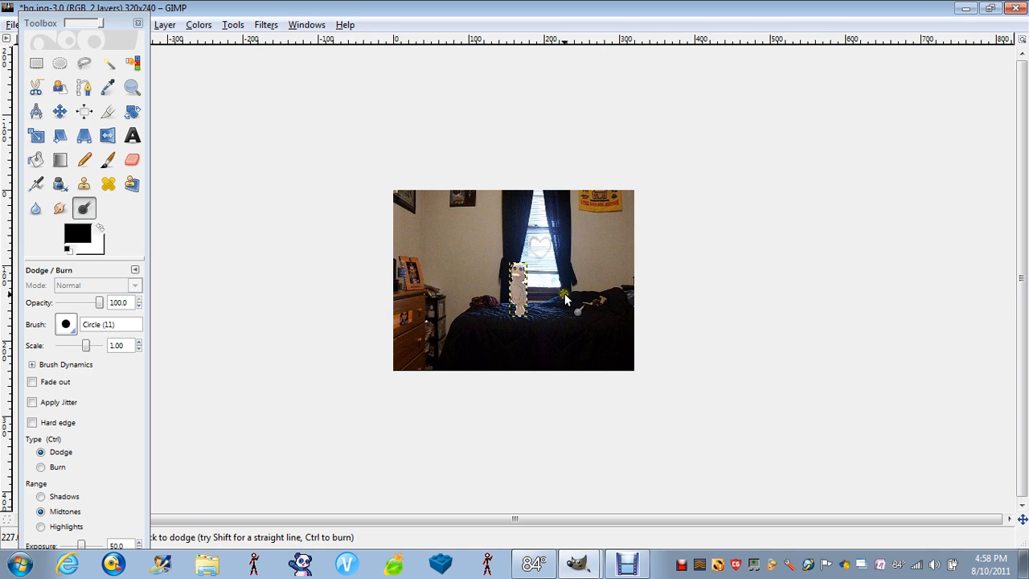
left_click(35, 62)
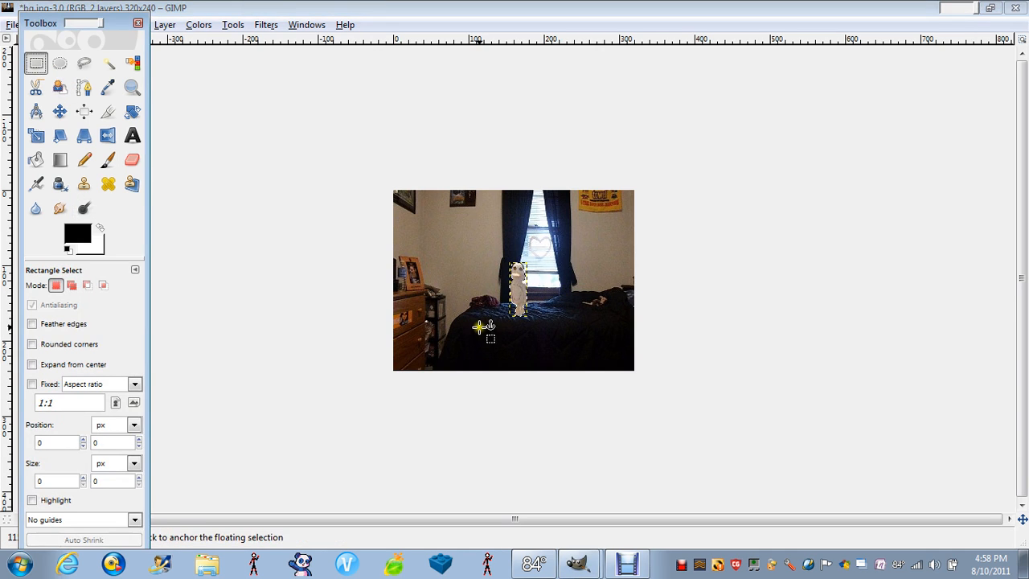